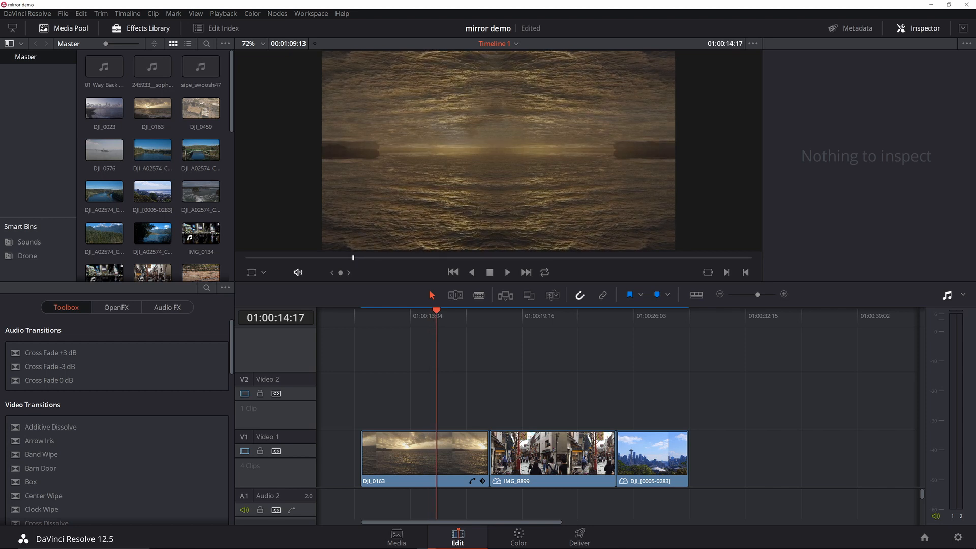
Switch to the Color page and browse the OpenFX library down to the Mirrors effect.
click(517, 536)
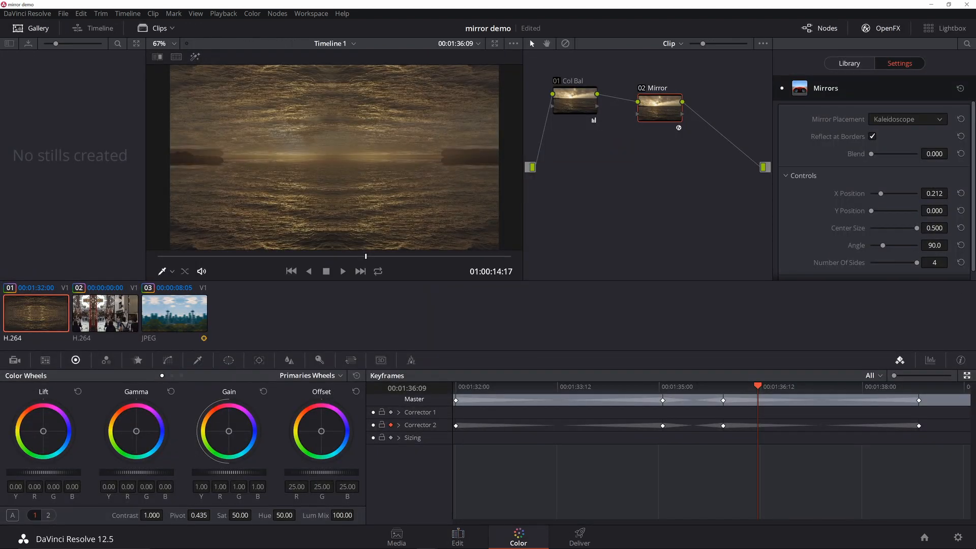
click(848, 63)
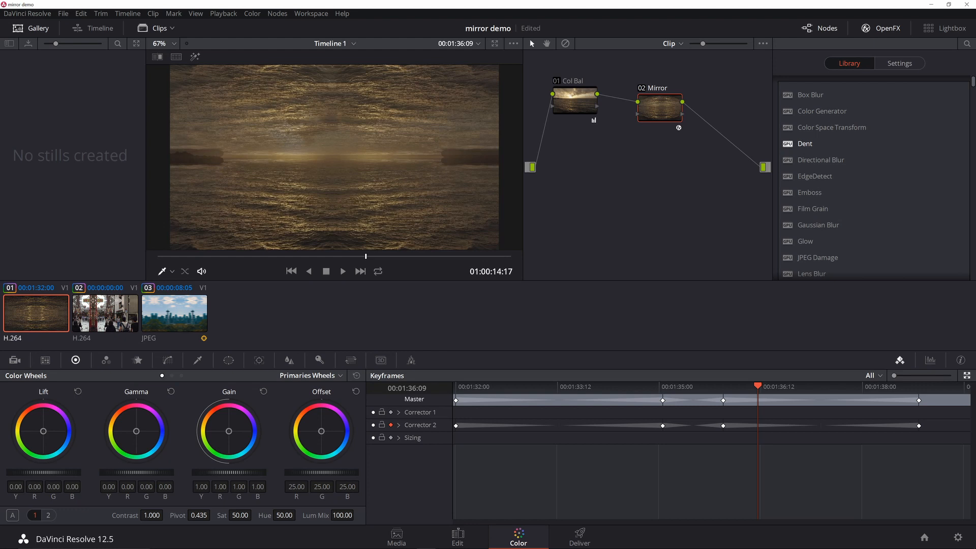
scroll(down, 3)
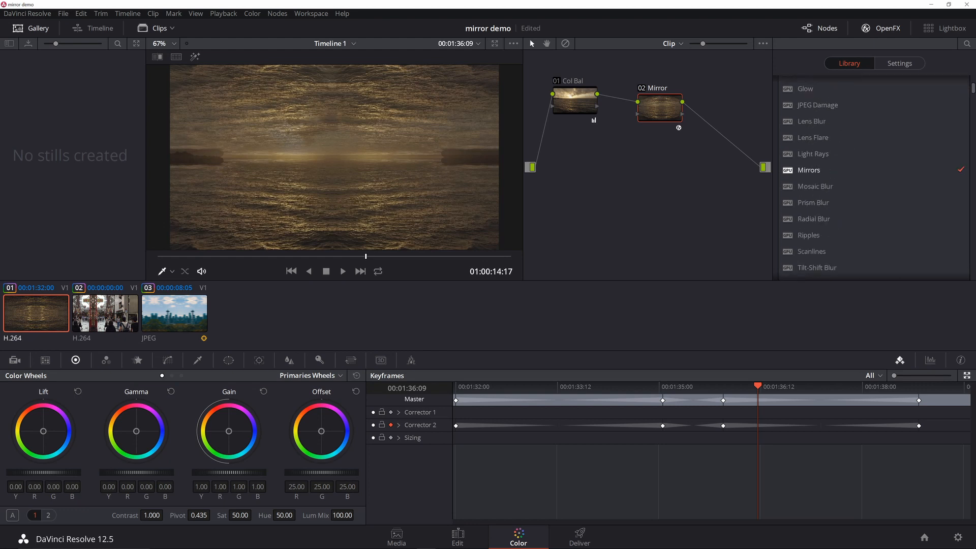
Return to the Mirrors settings and toggle Reflect at Borders off and back on to compare.
click(898, 63)
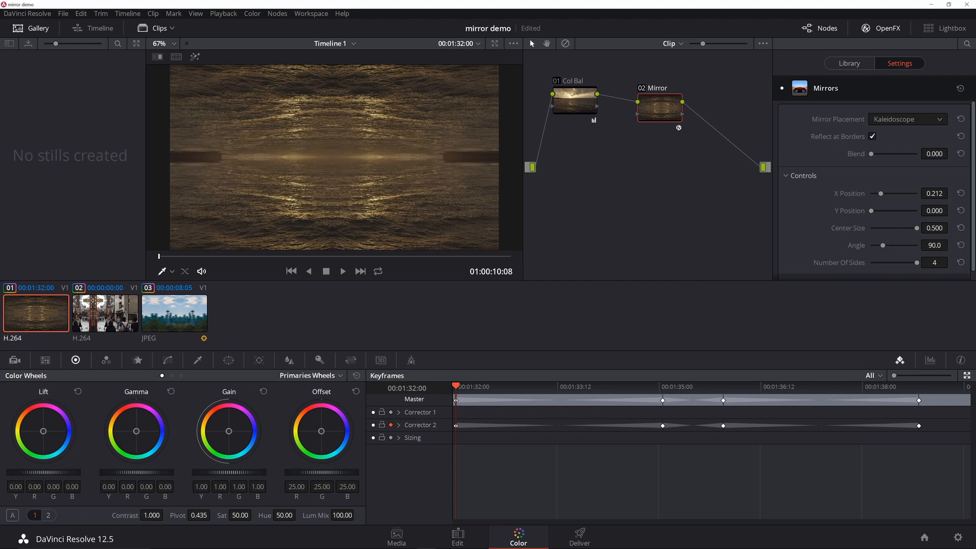
click(872, 136)
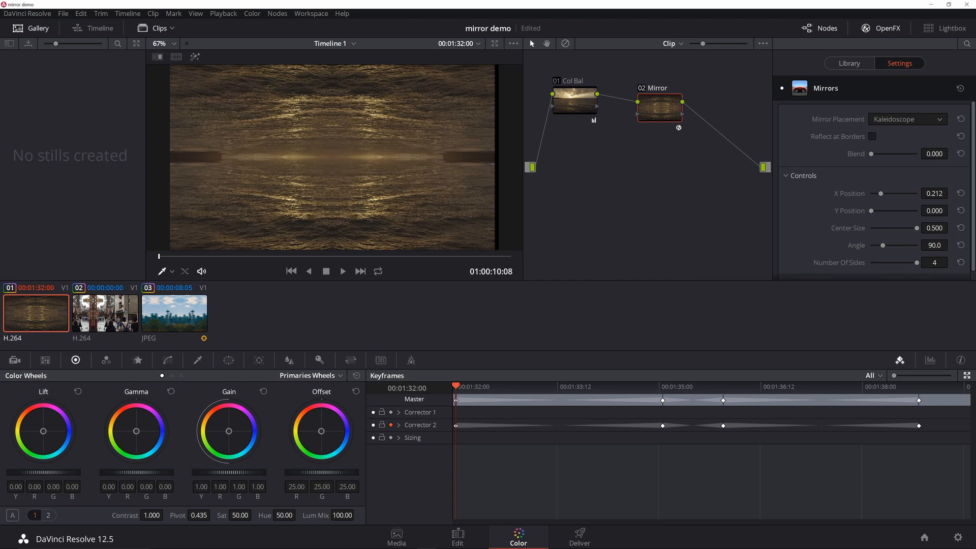
click(872, 135)
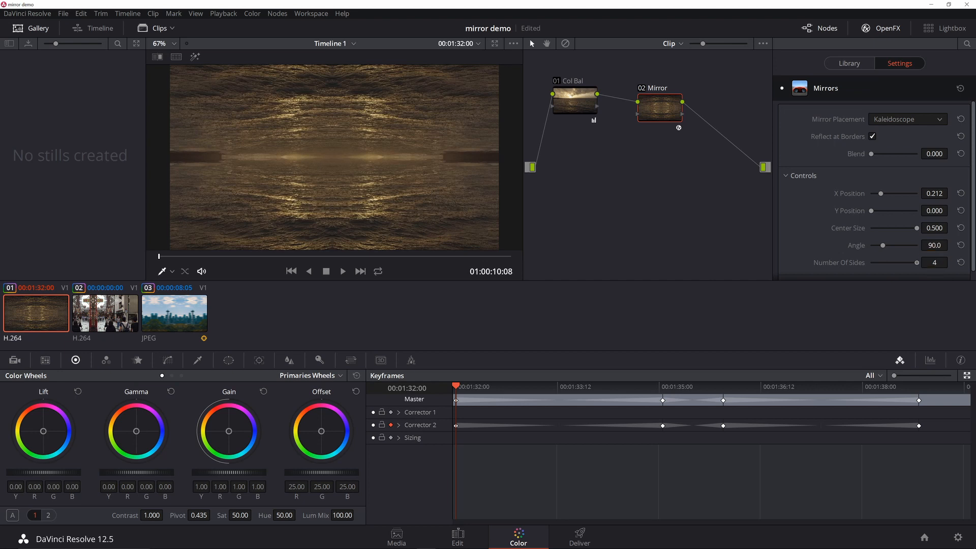
click(933, 262)
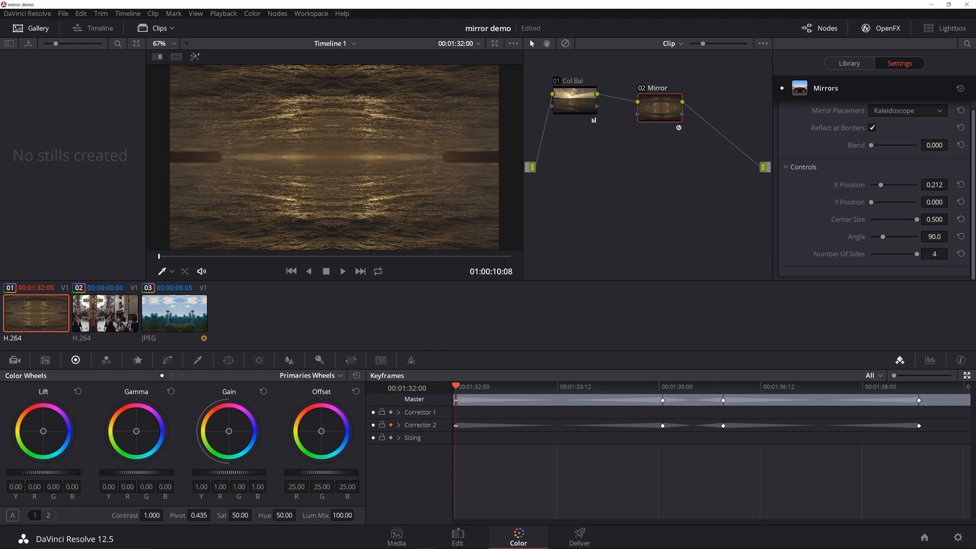
Delete the Mirrors keyframe at 00:01:35:00, dismissing the no-selection warning and retrying.
click(663, 386)
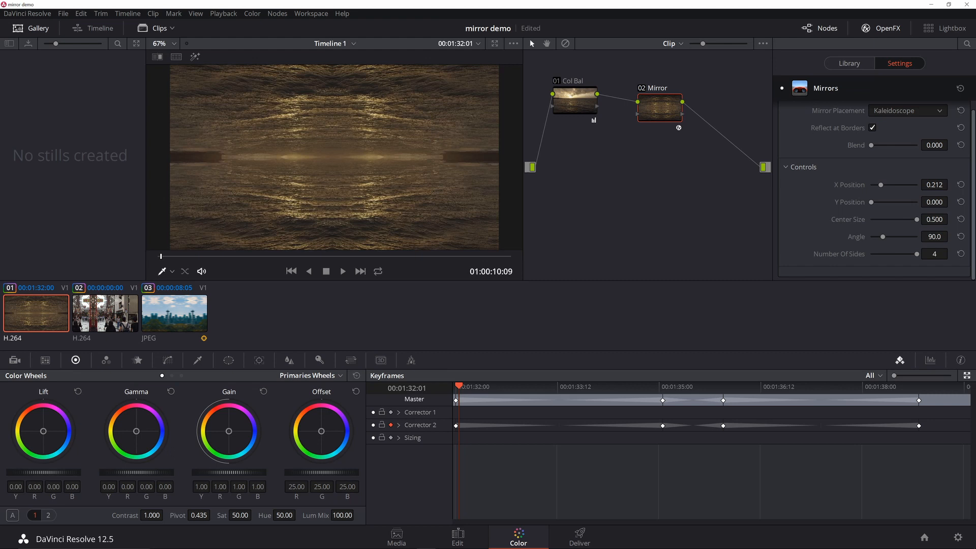
click(661, 386)
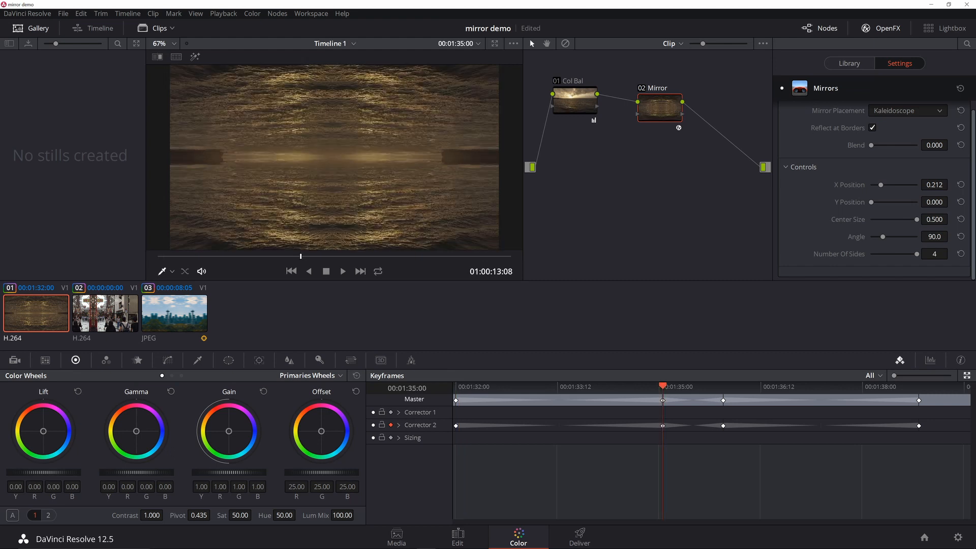
right_click(662, 429)
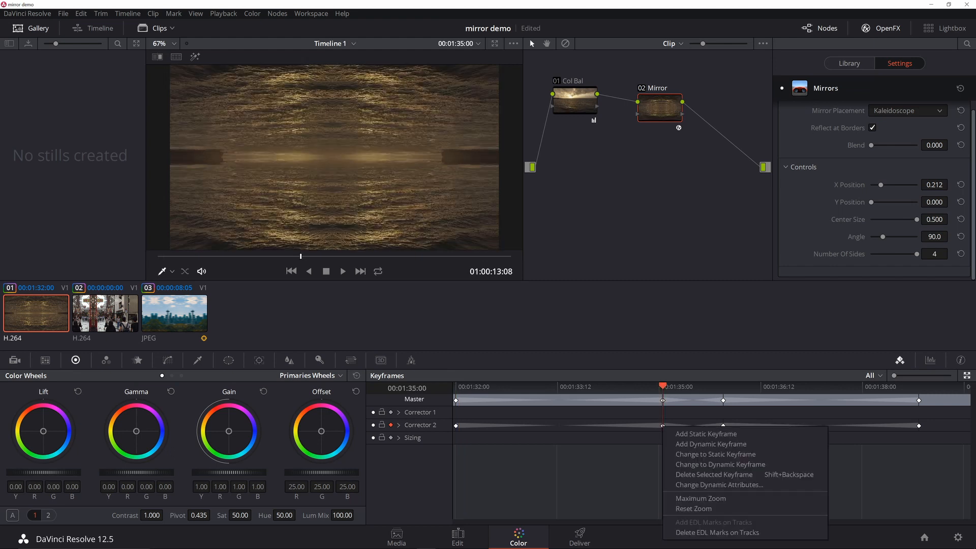
click(715, 475)
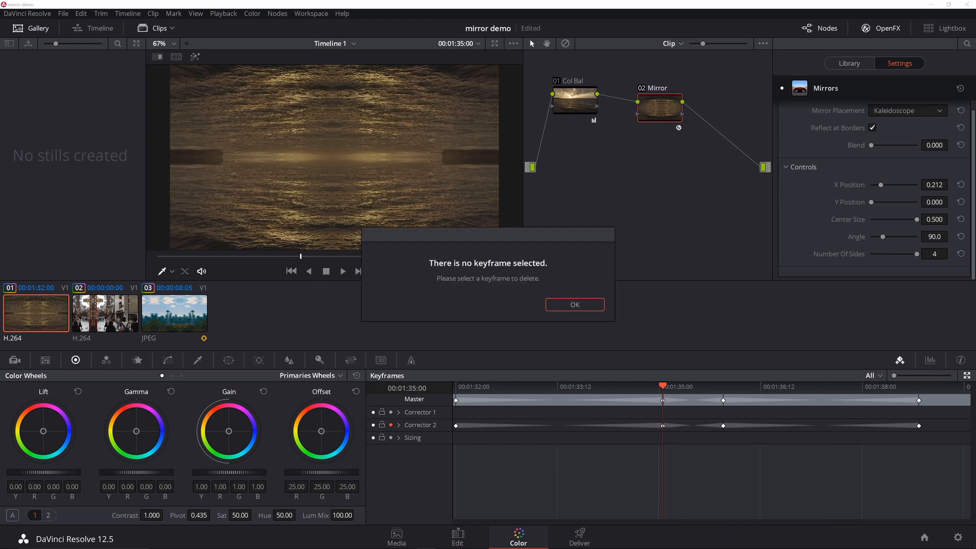
click(573, 304)
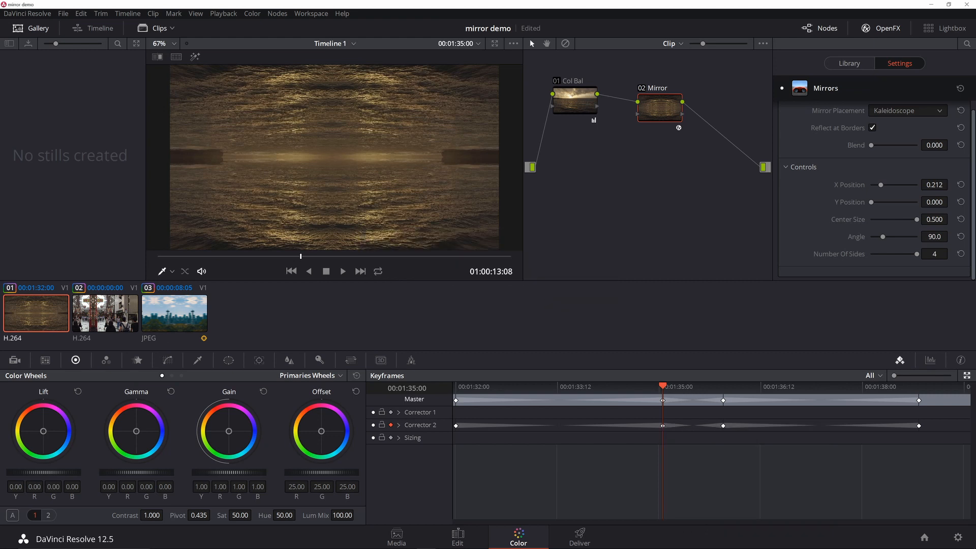
right_click(662, 429)
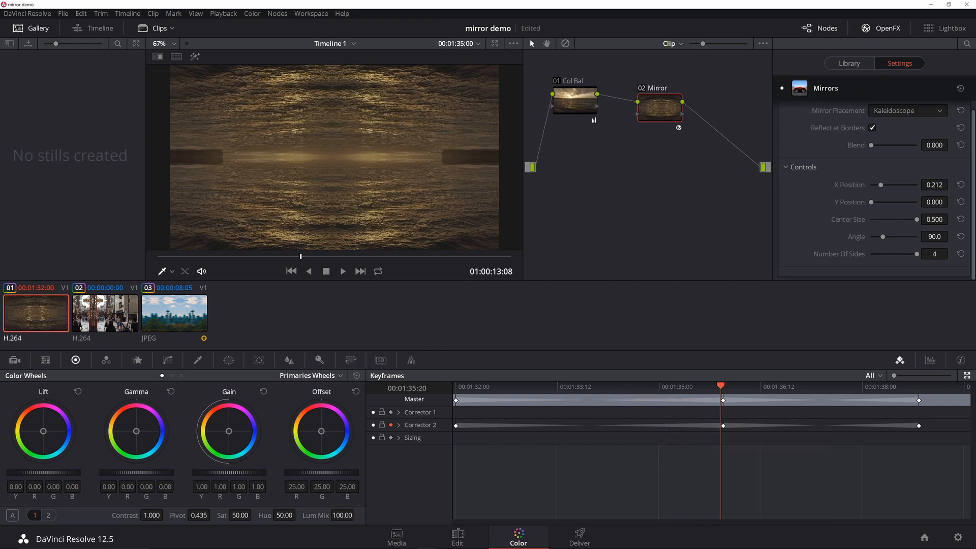
click(343, 270)
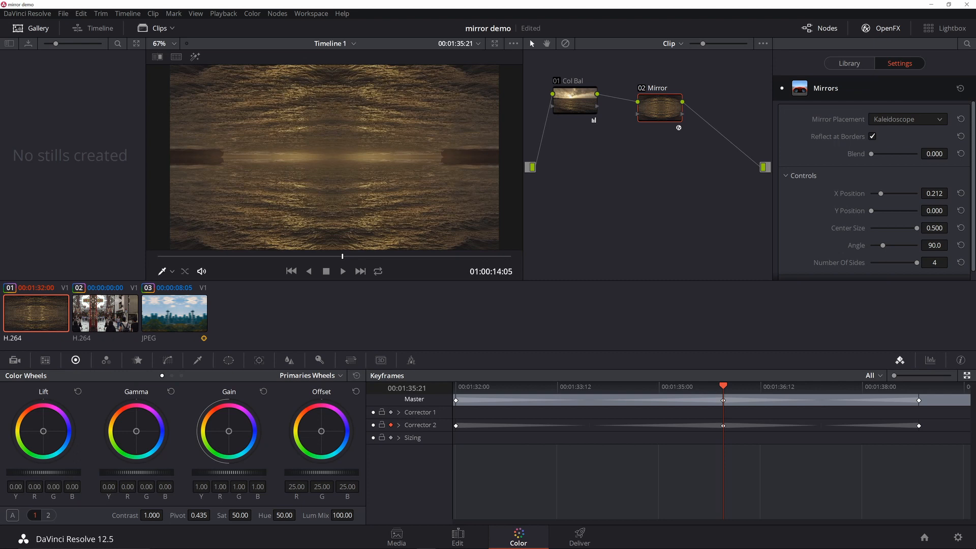
click(918, 387)
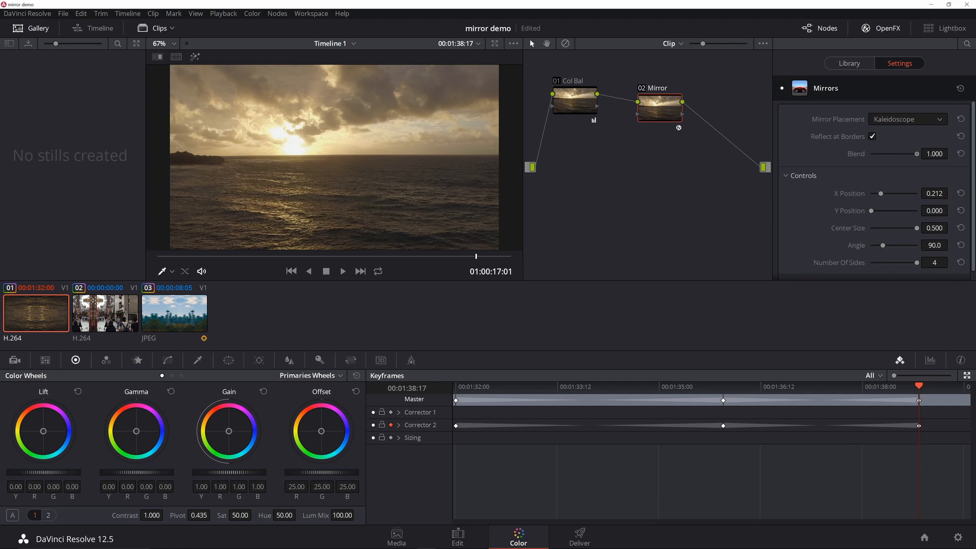
click(726, 386)
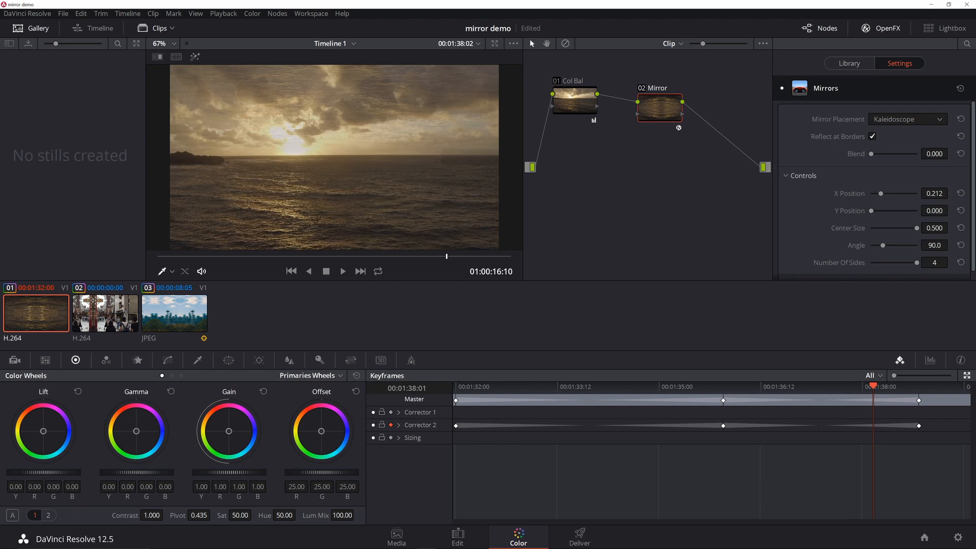
click(105, 312)
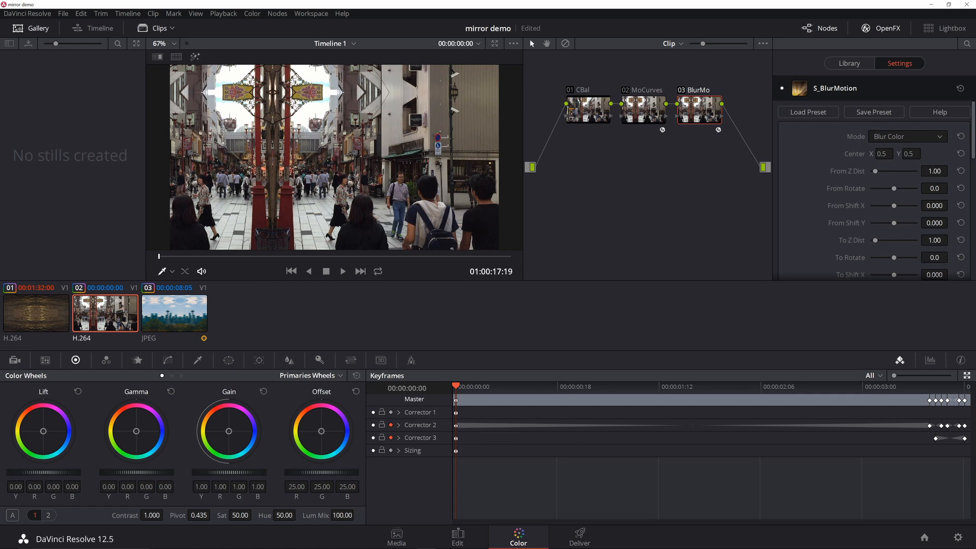
Show the MoCurves node settings down to the Wrap and Crop Input controls.
click(642, 110)
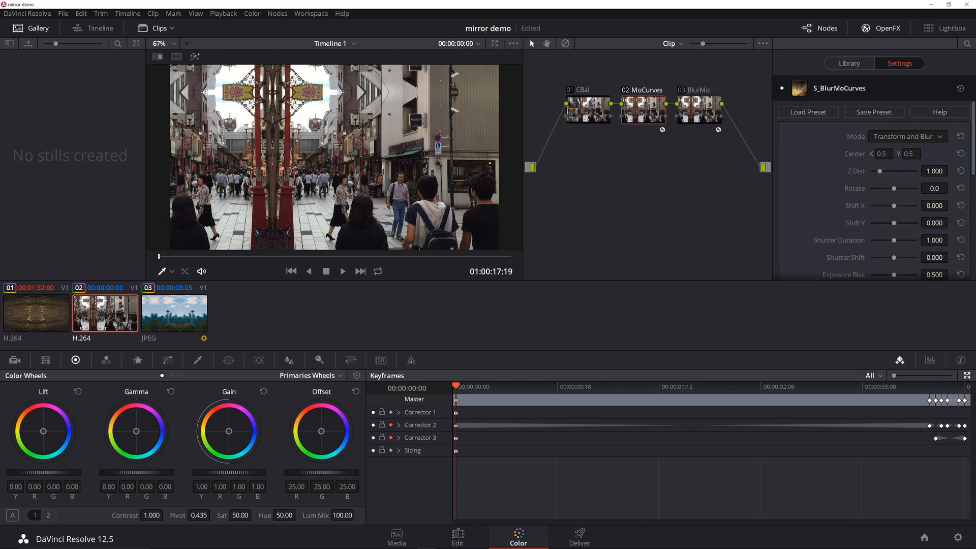
scroll(down, 3)
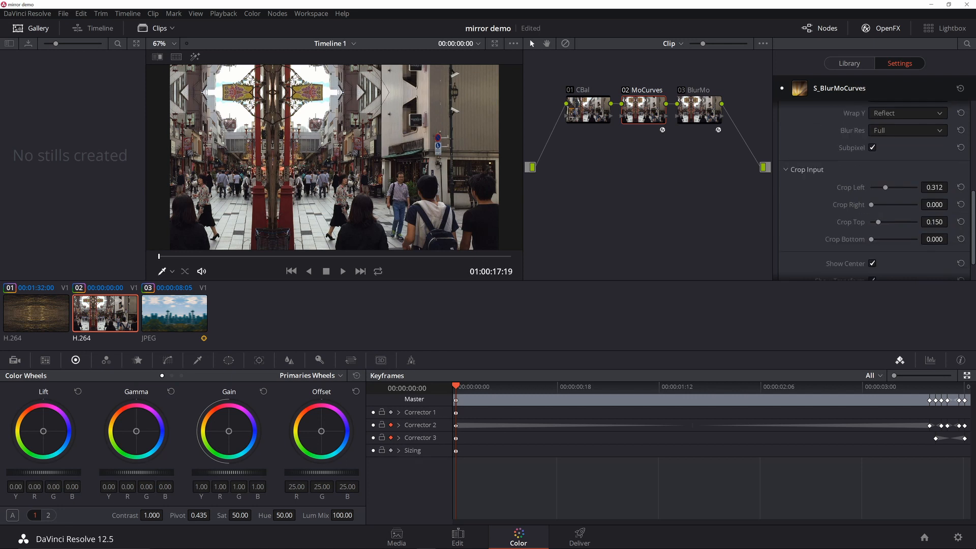
Keep Wrap X on Reflect and play back the mirrored street shot.
click(905, 126)
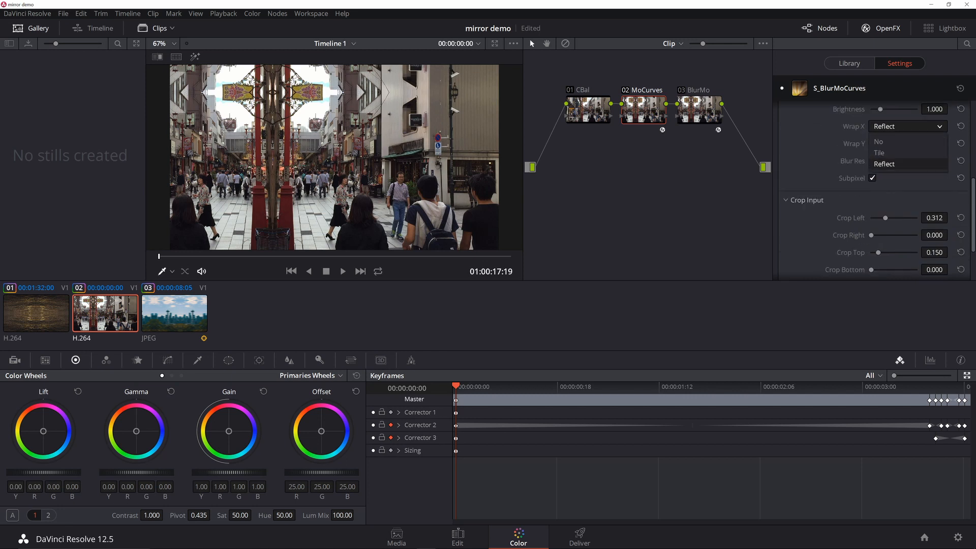
click(906, 144)
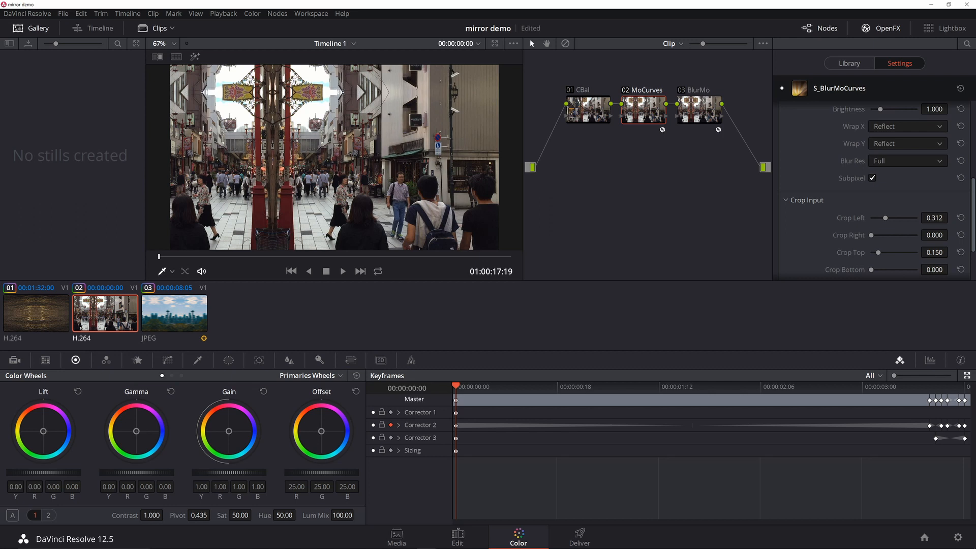
click(933, 218)
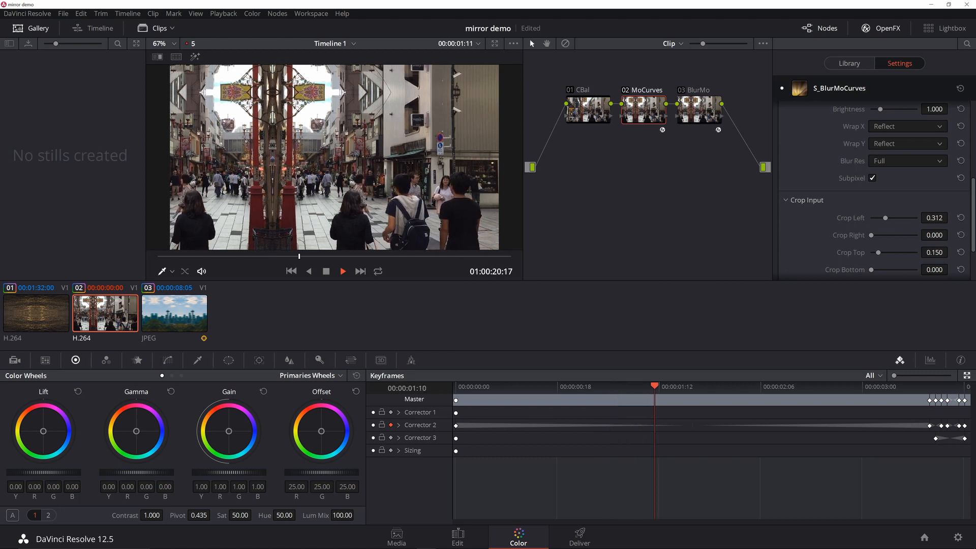
click(342, 270)
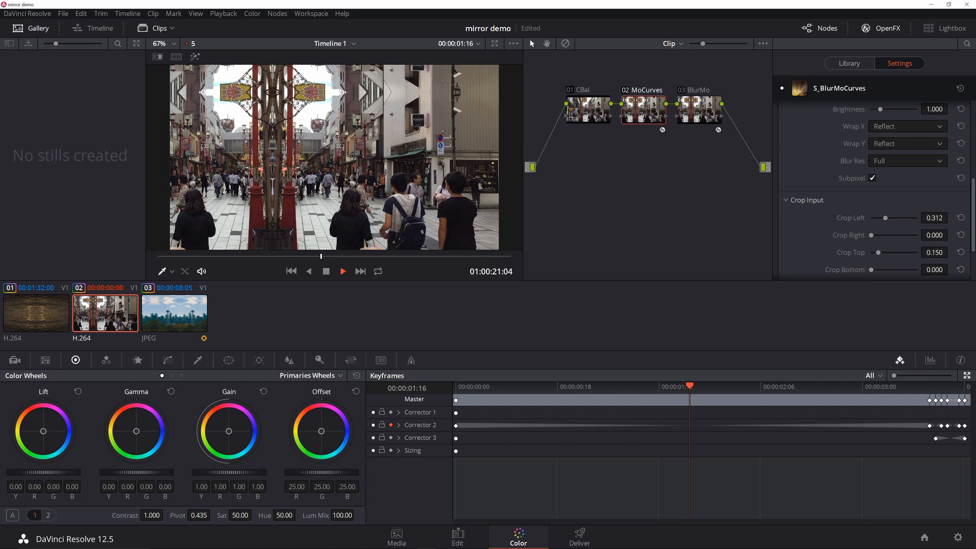
click(342, 270)
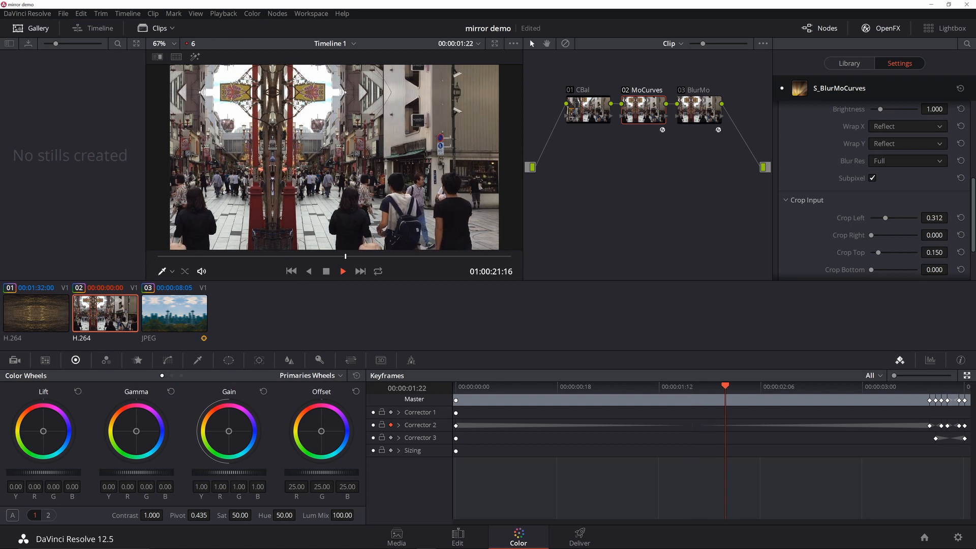
click(342, 270)
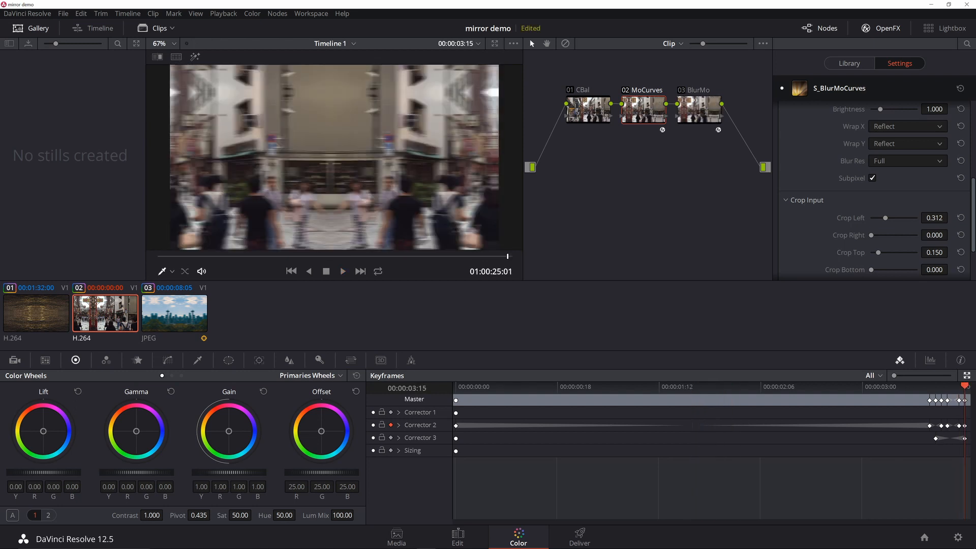
click(173, 312)
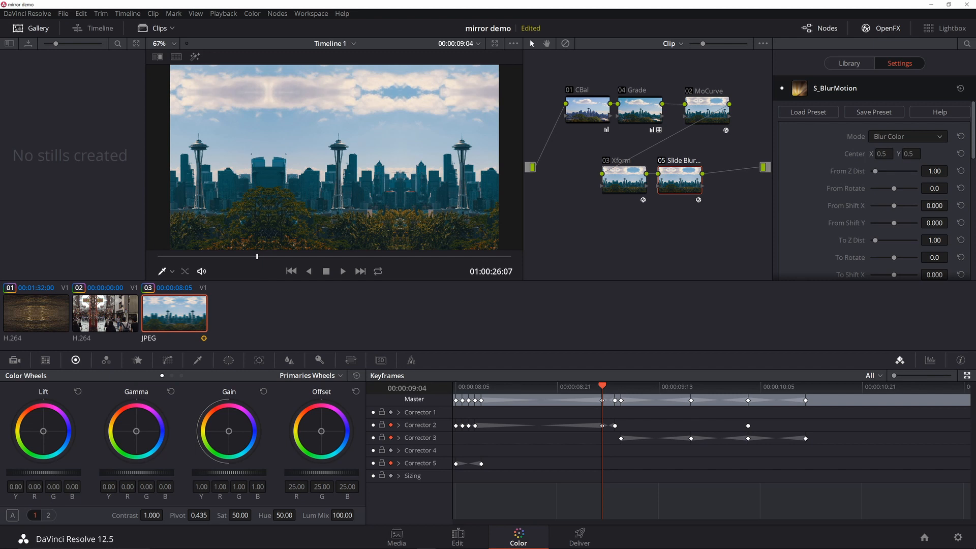
Show the MoCurve node's BlurMoCurves settings down to the Crop Input section.
click(705, 110)
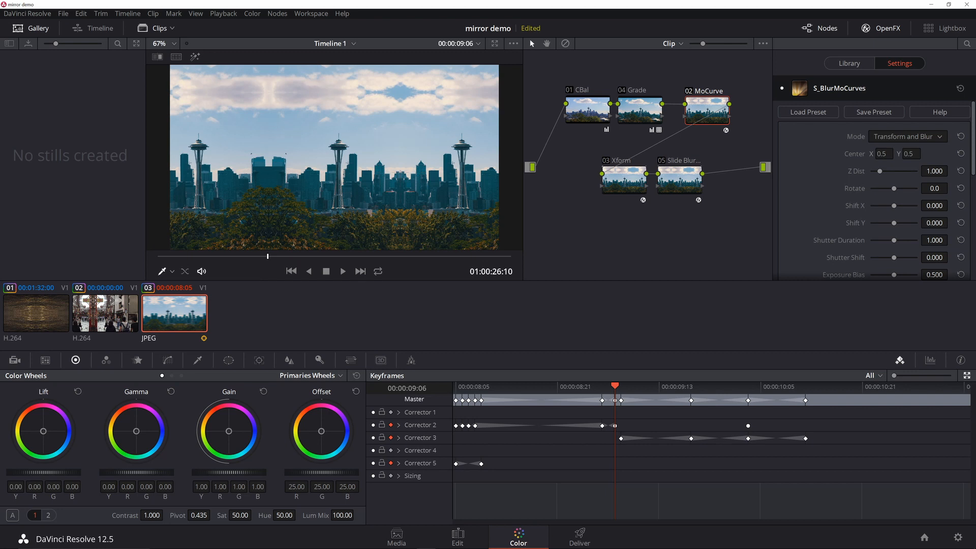
scroll(down, 3)
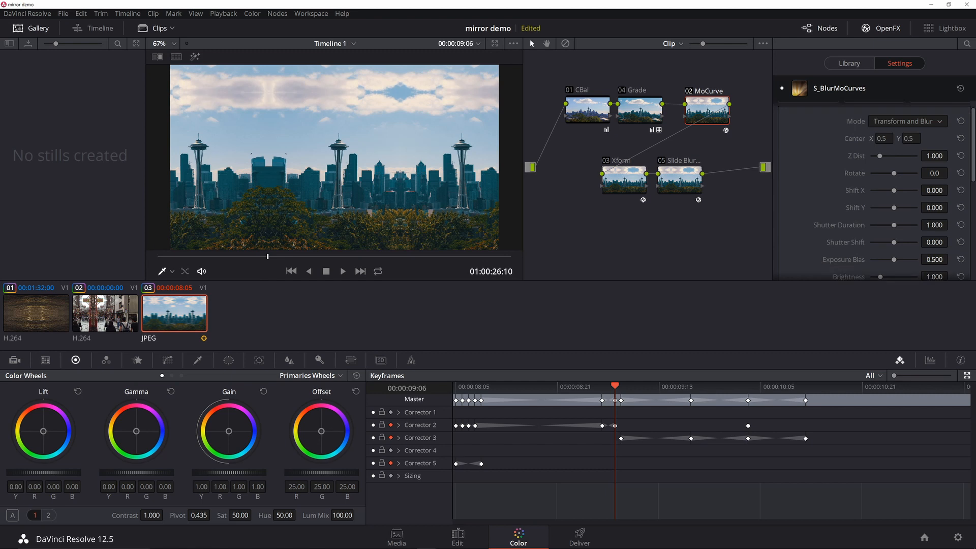
scroll(down, 3)
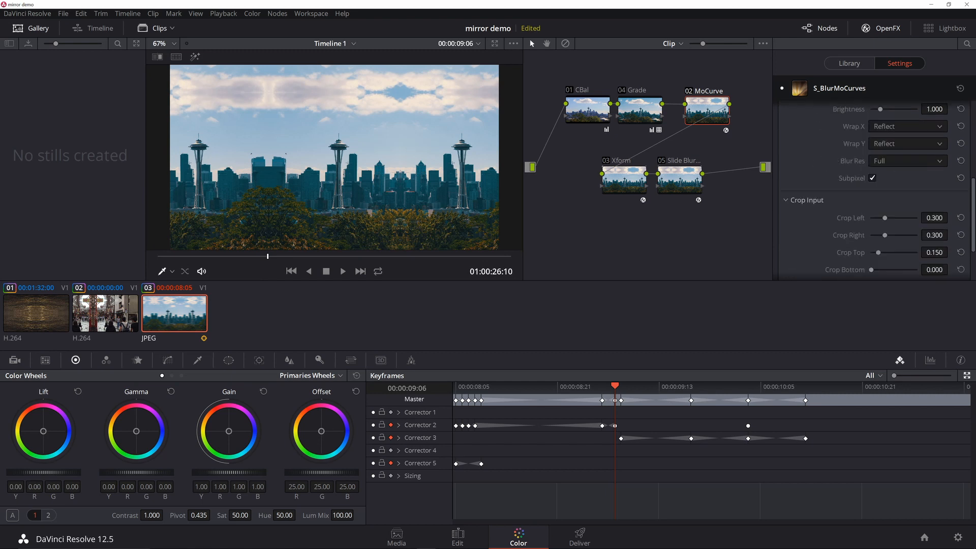
scroll(down, 3)
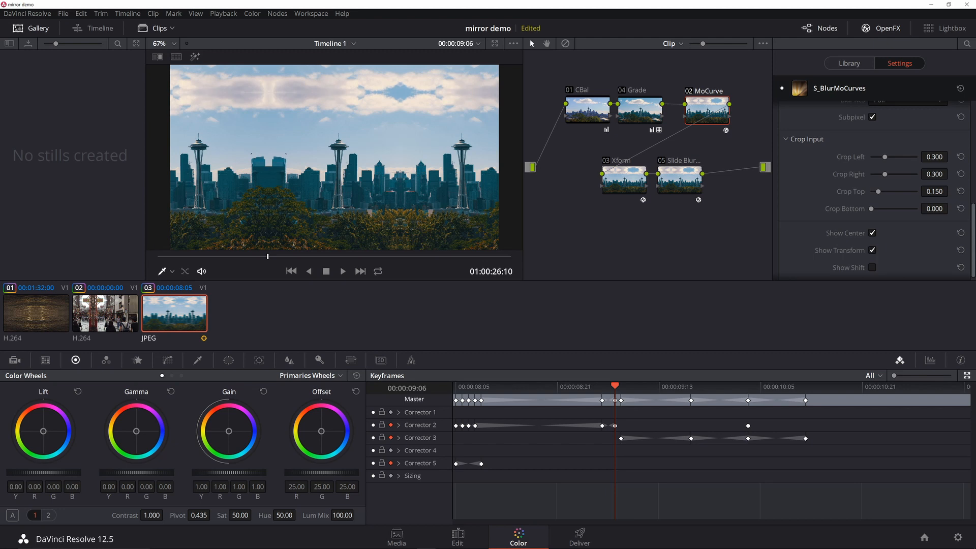
Change the Corrector 2 keyframe to static and move to 10:03, where Crop Top reads 0.378.
right_click(616, 429)
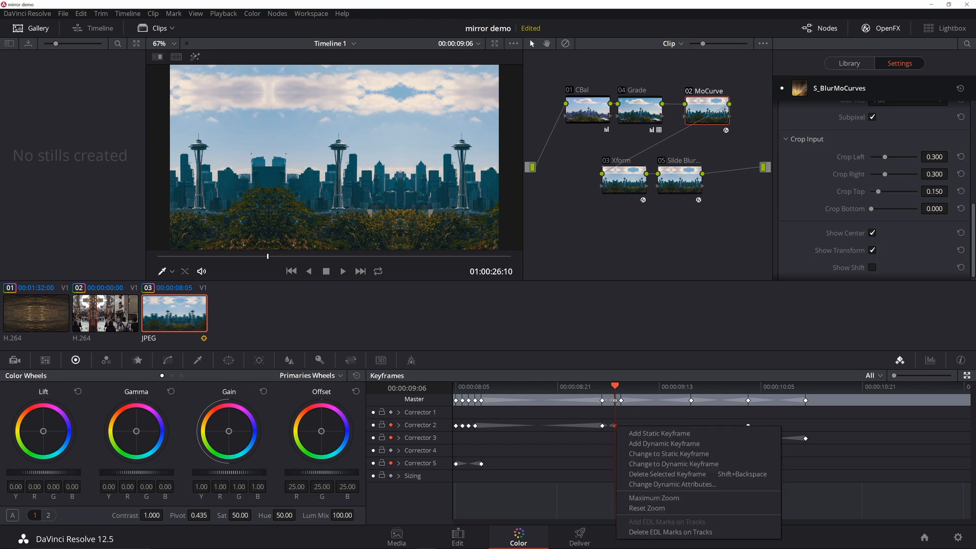
mouse_move(657, 432)
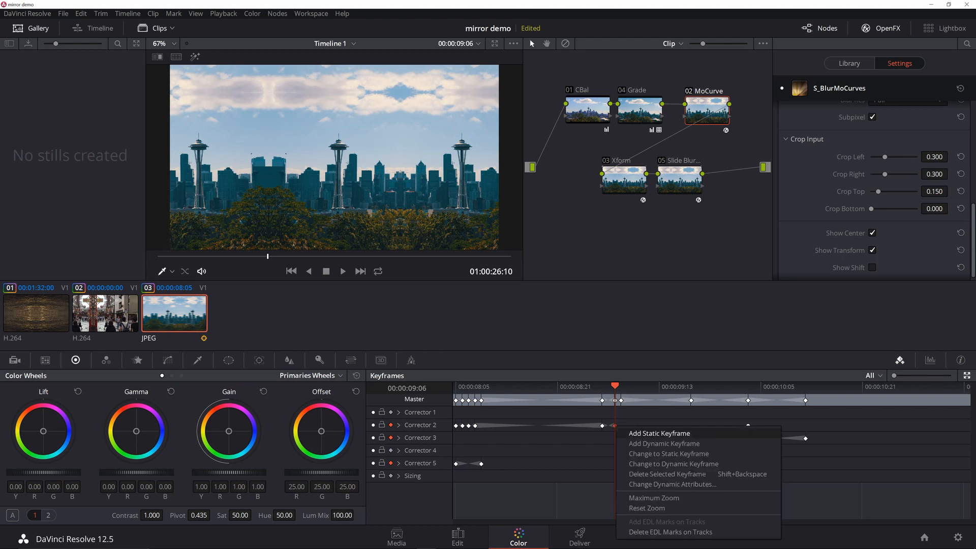
mouse_move(668, 454)
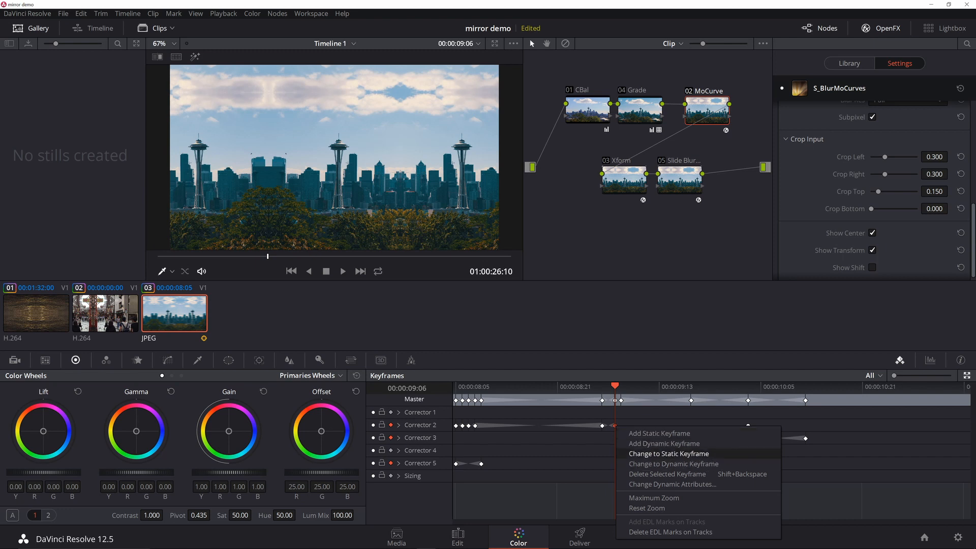
mouse_move(668, 453)
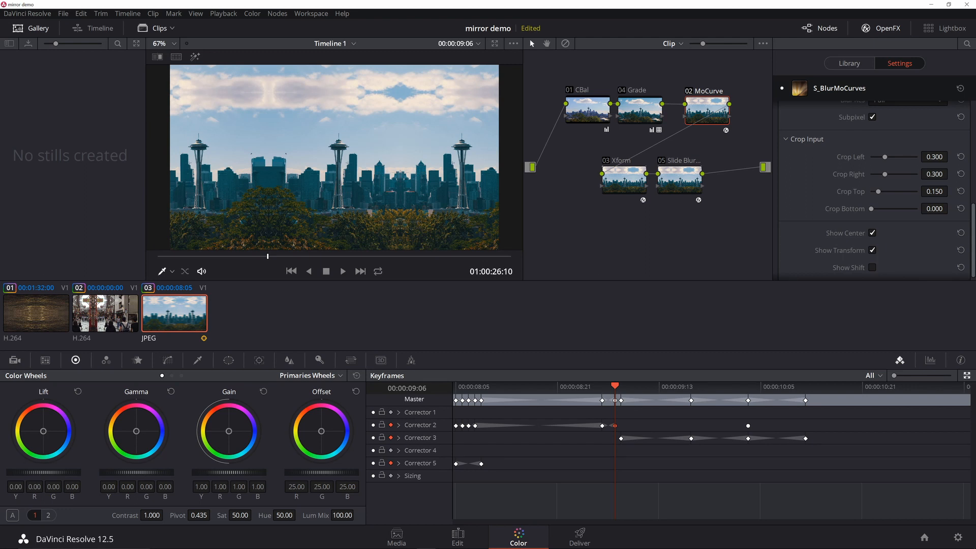
click(622, 180)
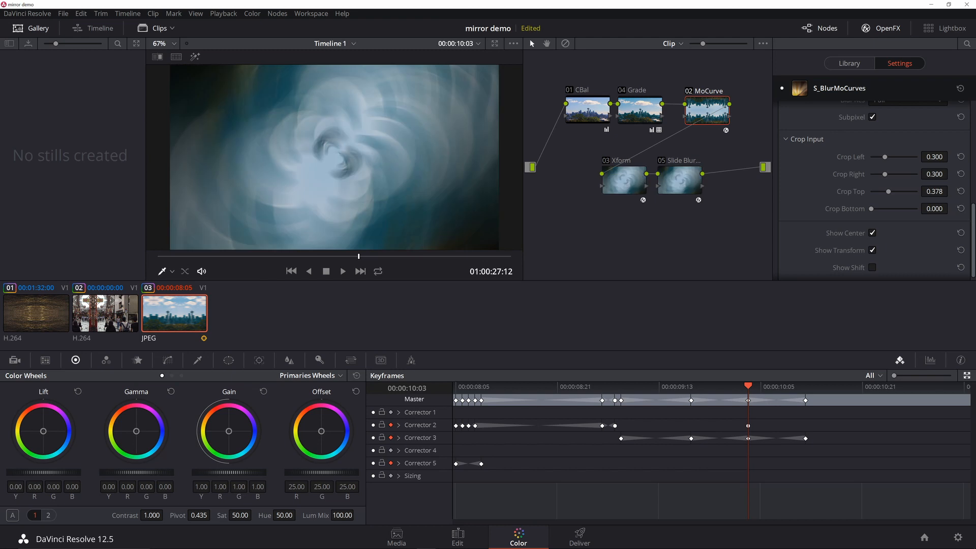
Select node 03 Xform to show its S_BlurMotion settings.
click(623, 181)
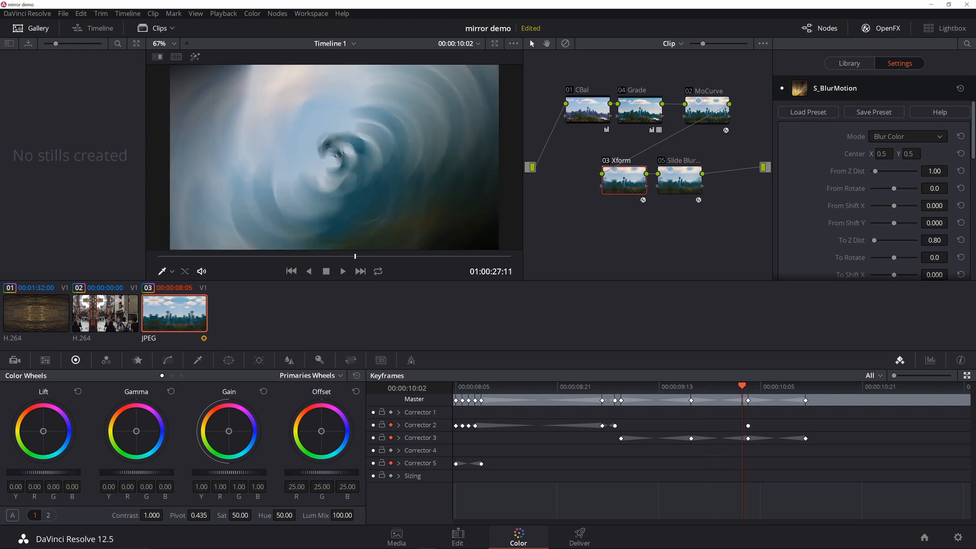
Locate S_BlurMotion in the library, then set From Z Dist 0.80, To Z Dist 1.00 and To Rotate 90 at 10:03.
click(848, 63)
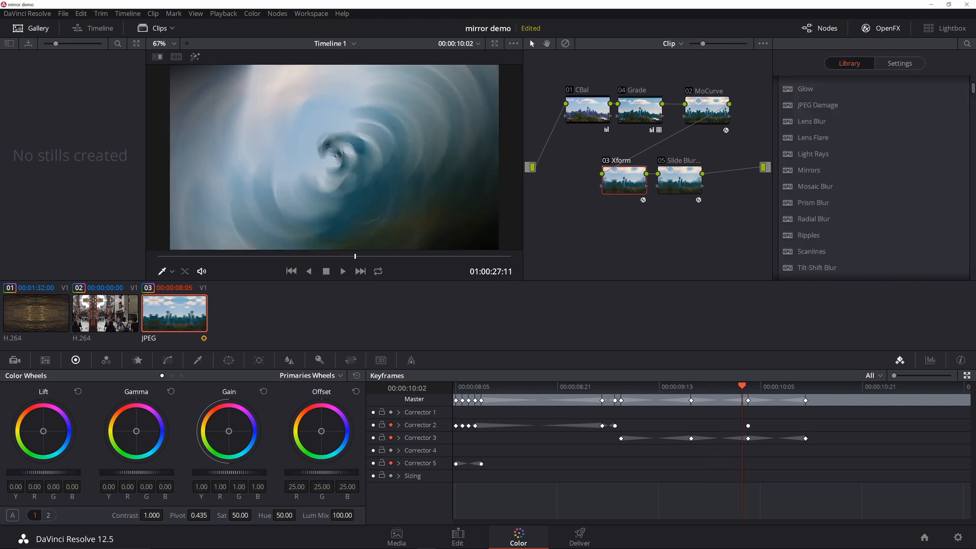
scroll(down, 3)
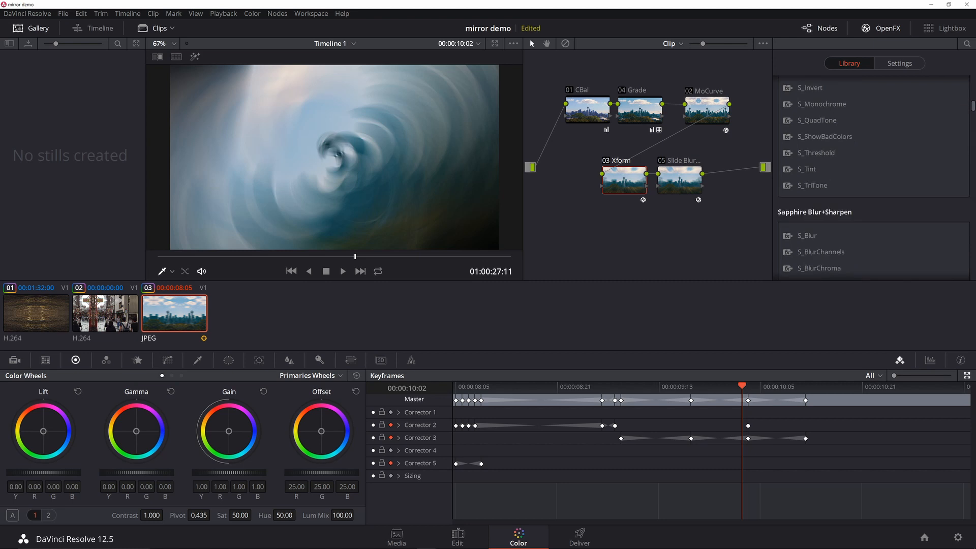
scroll(down, 3)
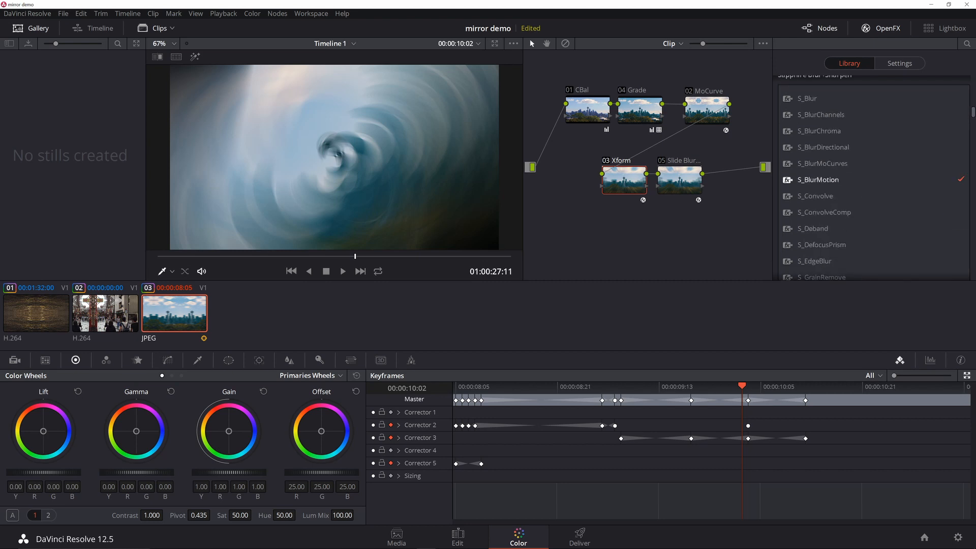
click(898, 63)
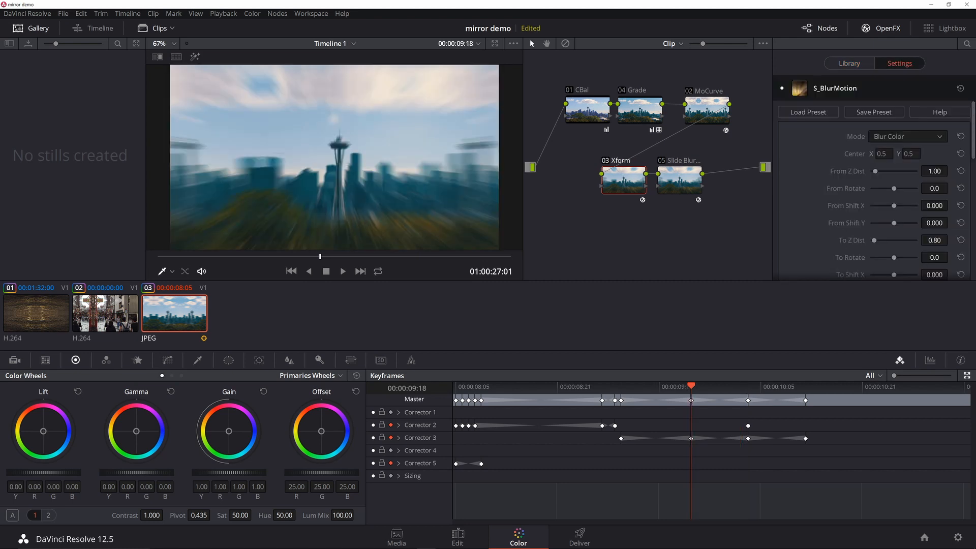
scroll(down, 3)
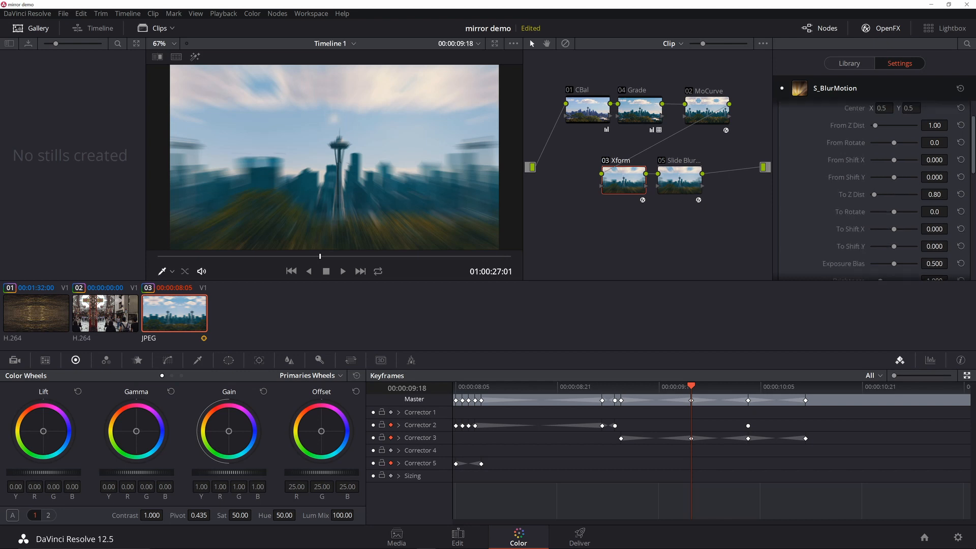
scroll(down, 3)
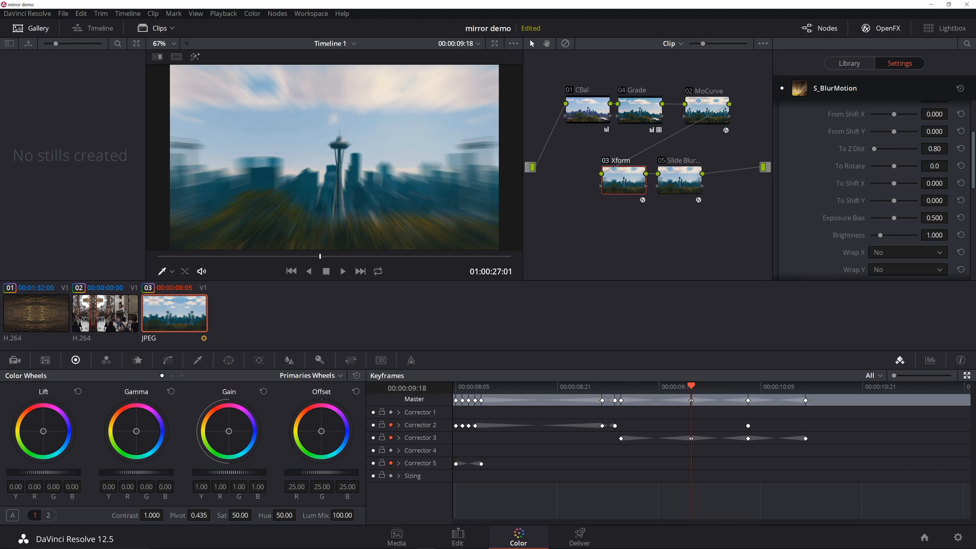
scroll(down, 3)
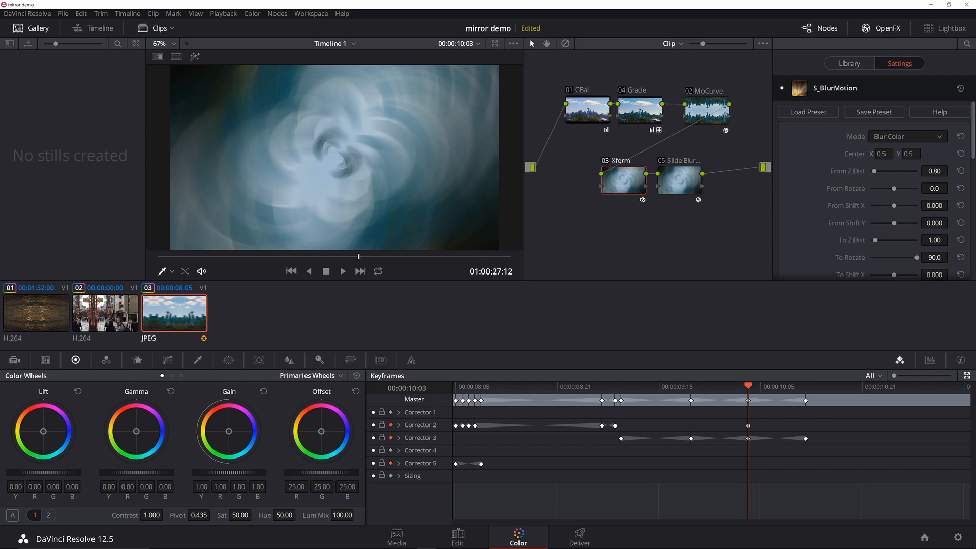
Review the S_BlurMotion settings and move to 10:12 at the end of the spin transition.
scroll(down, 3)
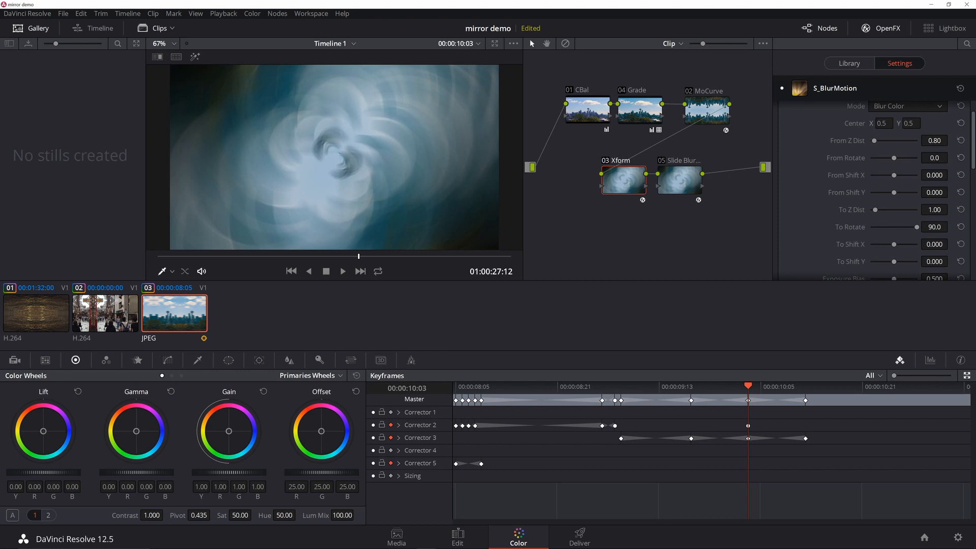
scroll(down, 3)
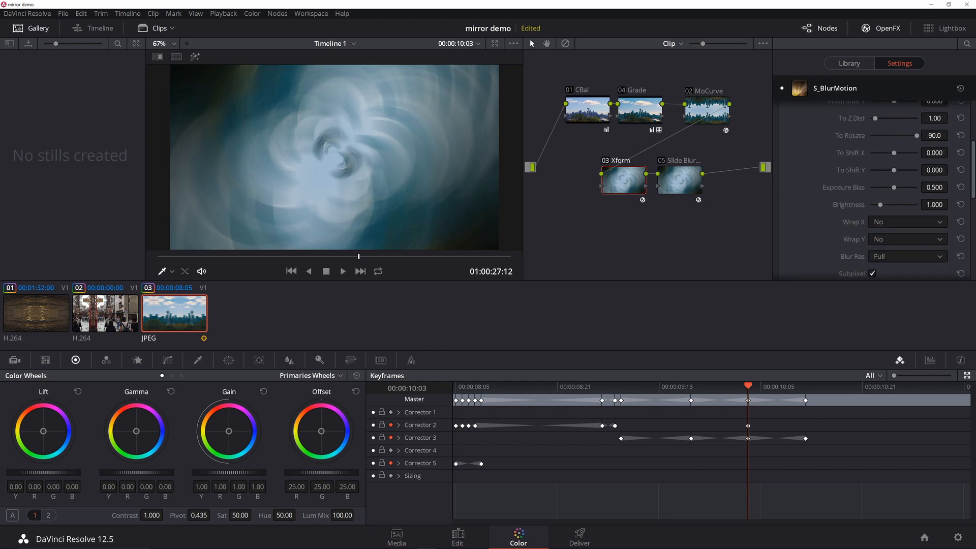
scroll(down, 3)
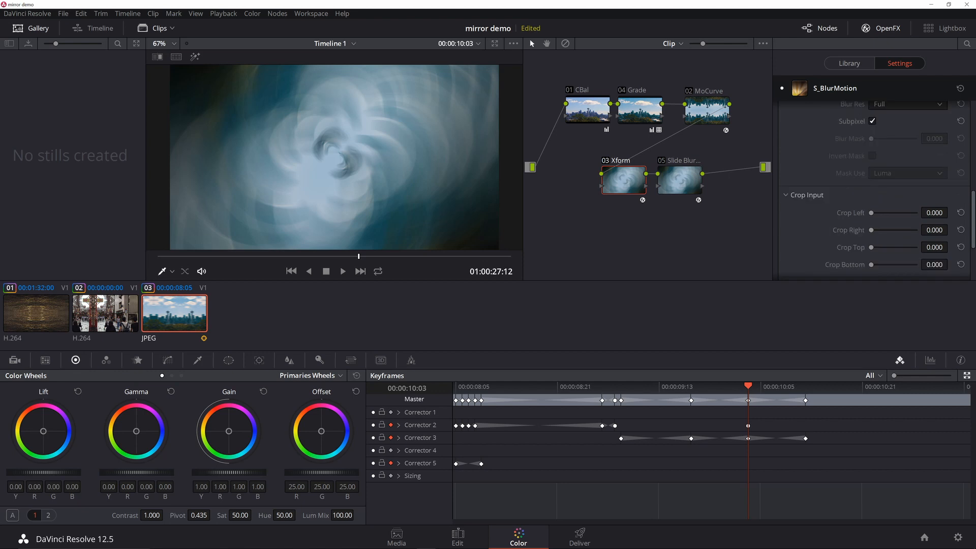
scroll(down, 3)
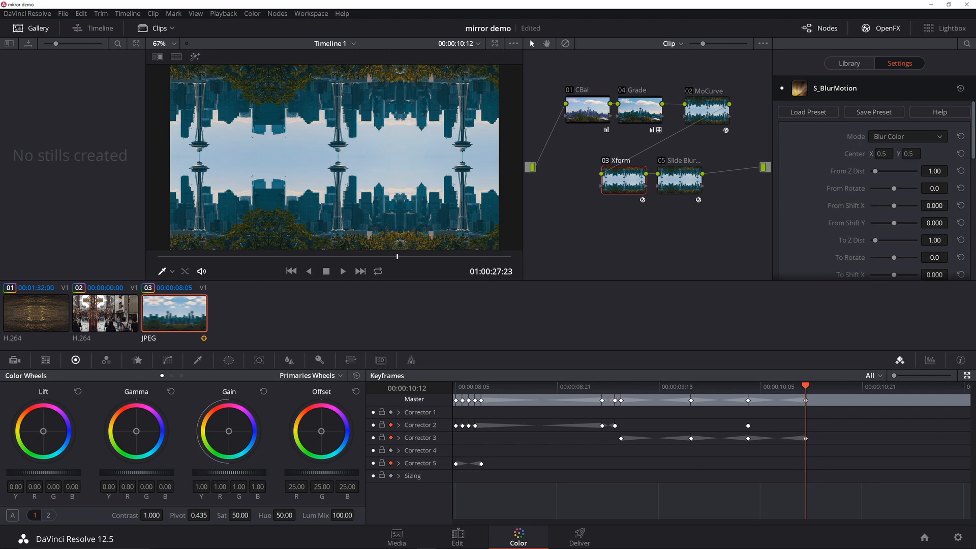
scroll(down, 3)
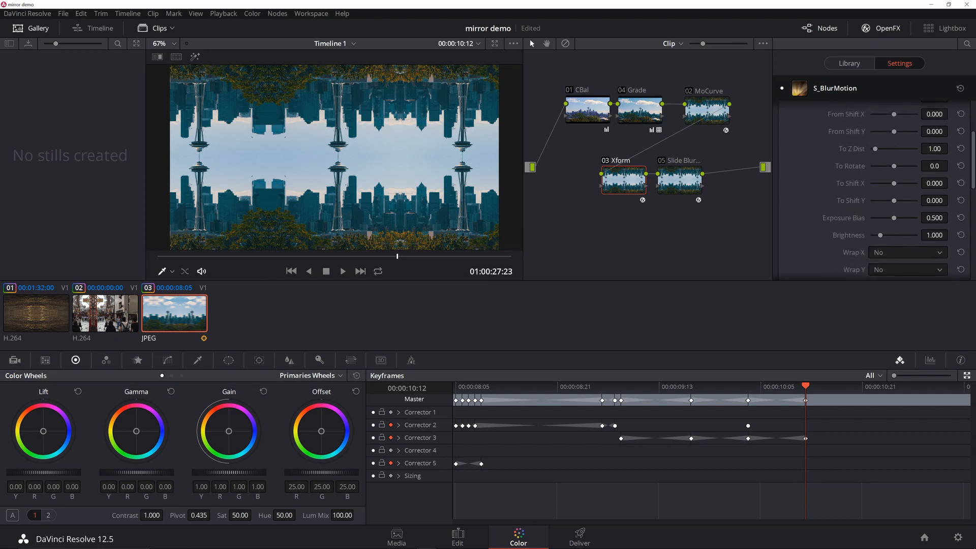
scroll(down, 3)
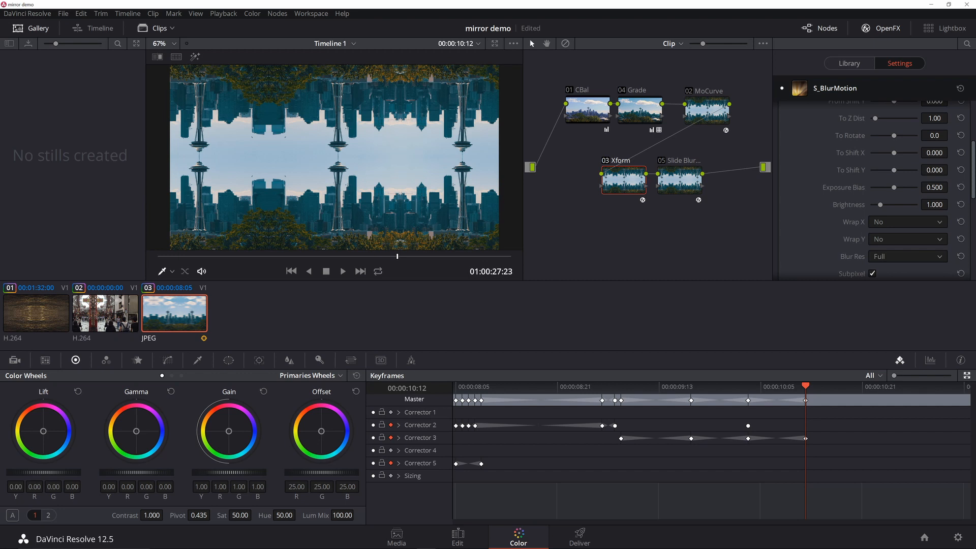
scroll(down, 3)
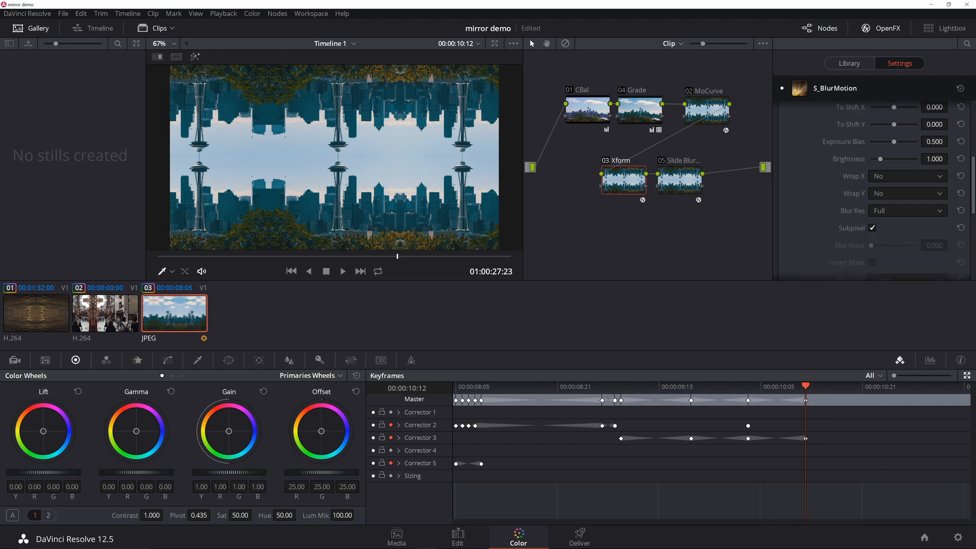
scroll(down, 3)
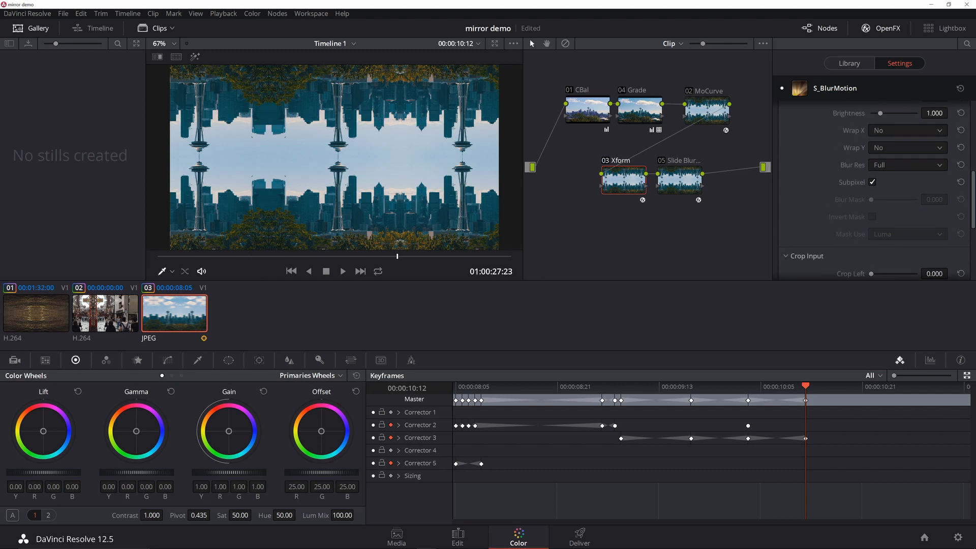